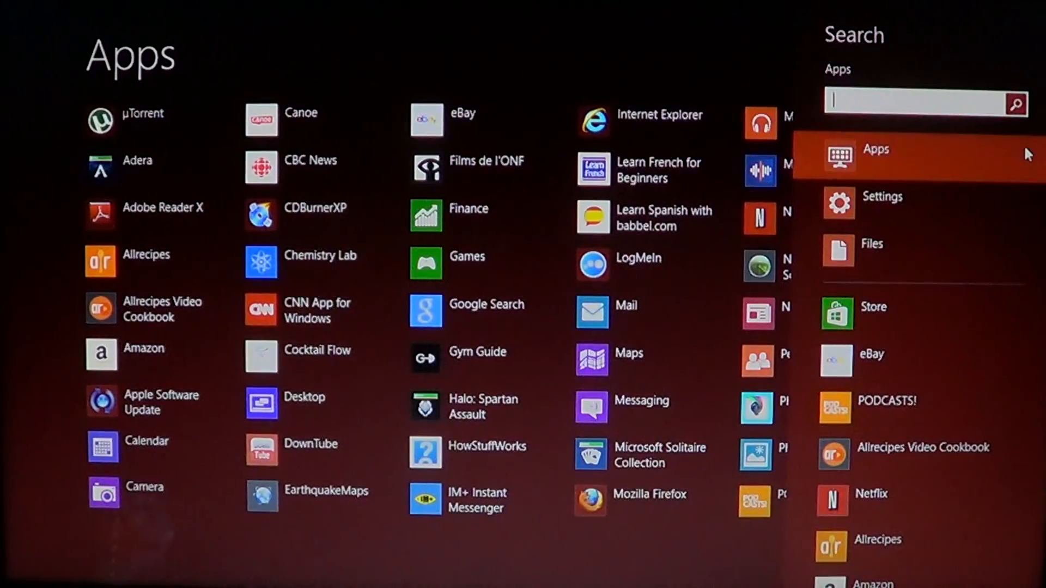
Search the Start screen for 'power' and filter the results to Settings only.
text(power)
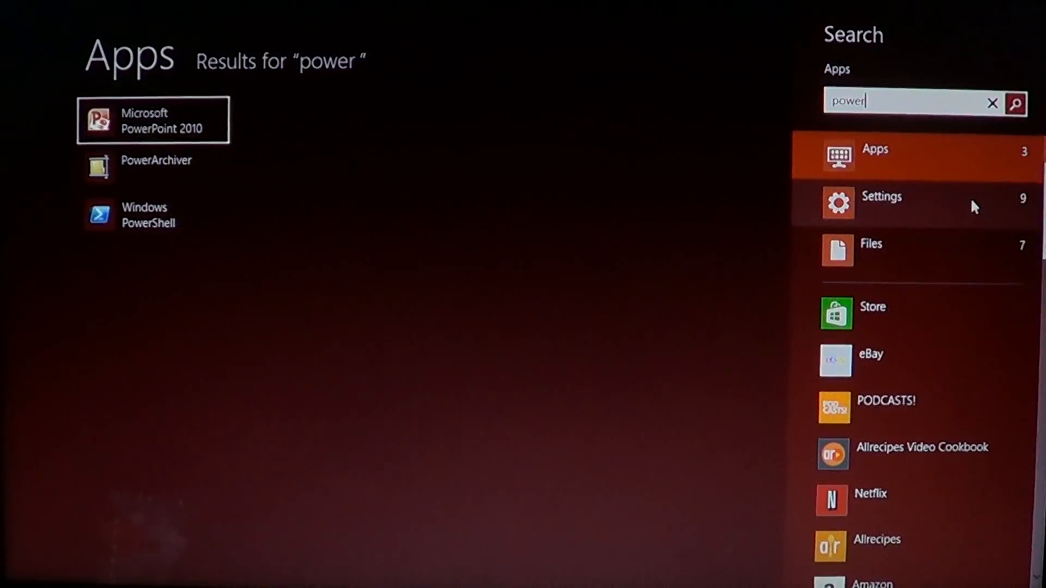
click(880, 196)
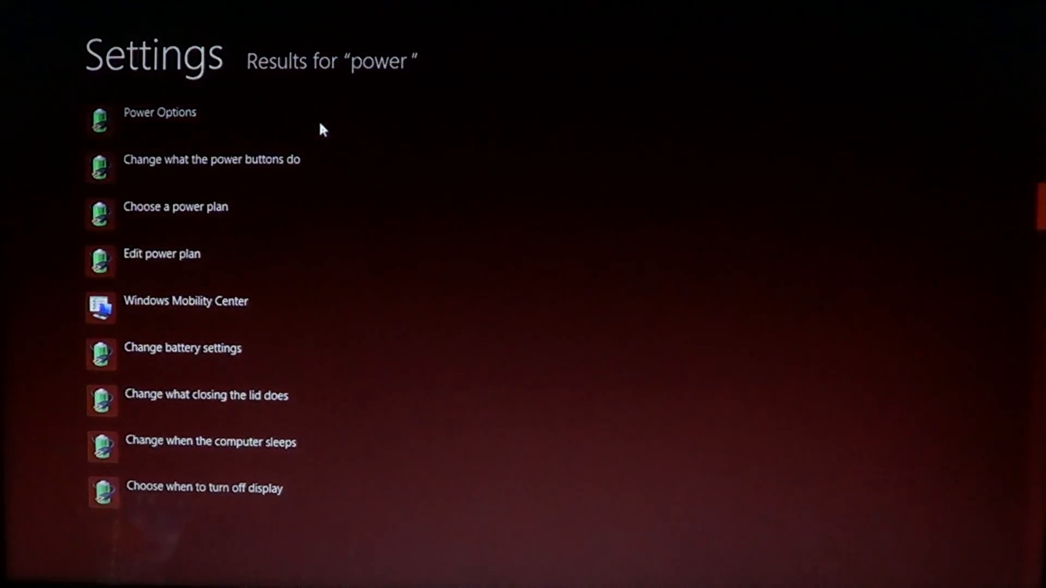
Show Power Options with additional plans collapsed then expanded again, Balanced active.
click(159, 113)
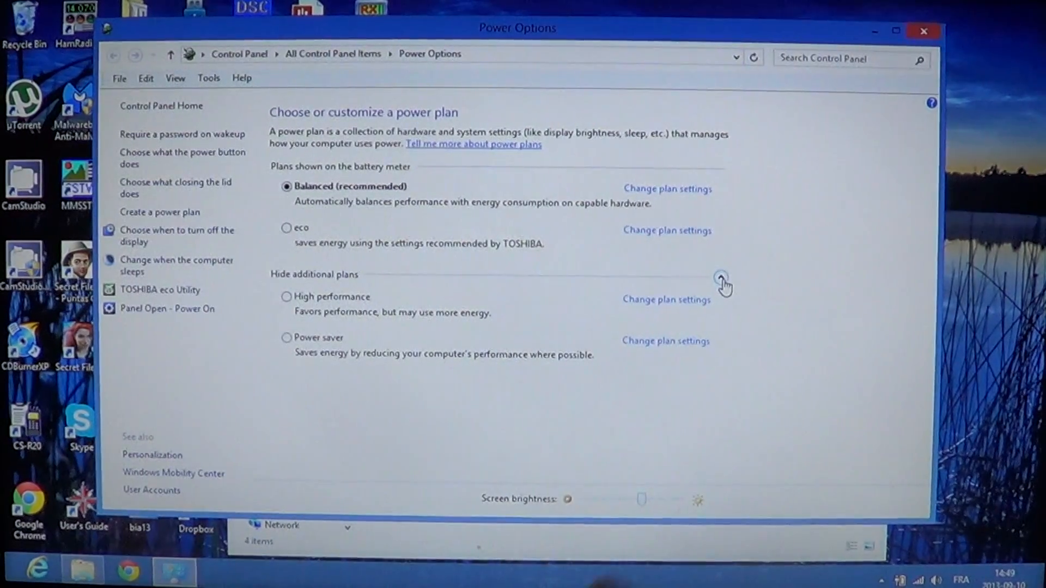
click(720, 278)
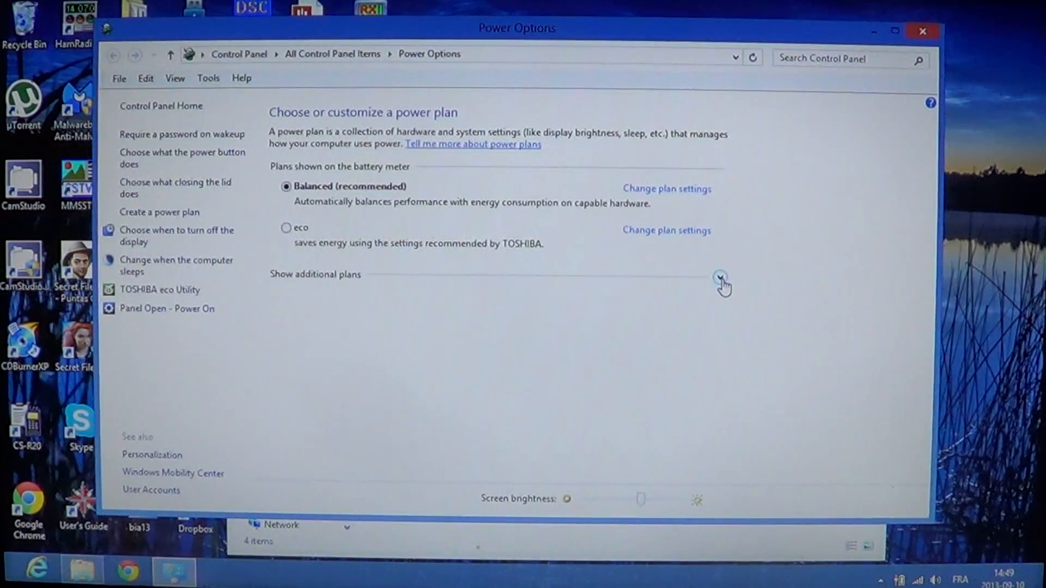
click(721, 277)
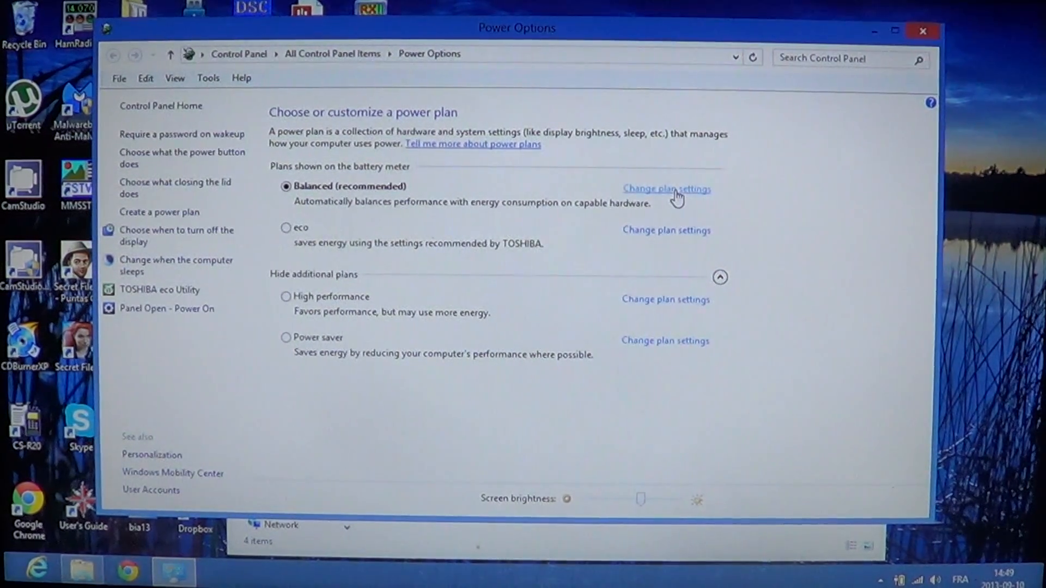
Show the Balanced plan's Edit Plan Settings, leaving the Dim the display timing unchanged.
click(665, 188)
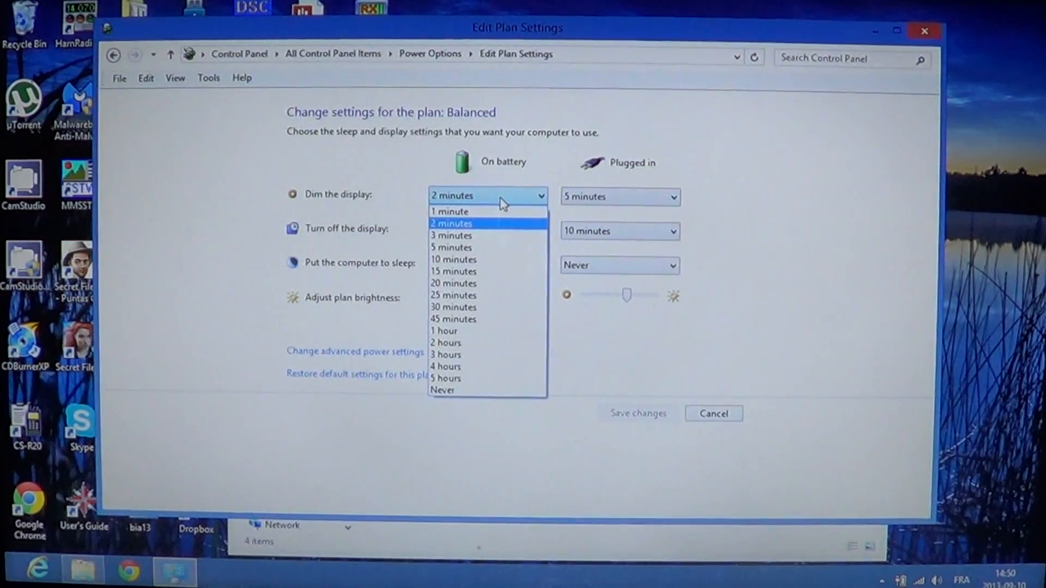
mouse_move(798, 217)
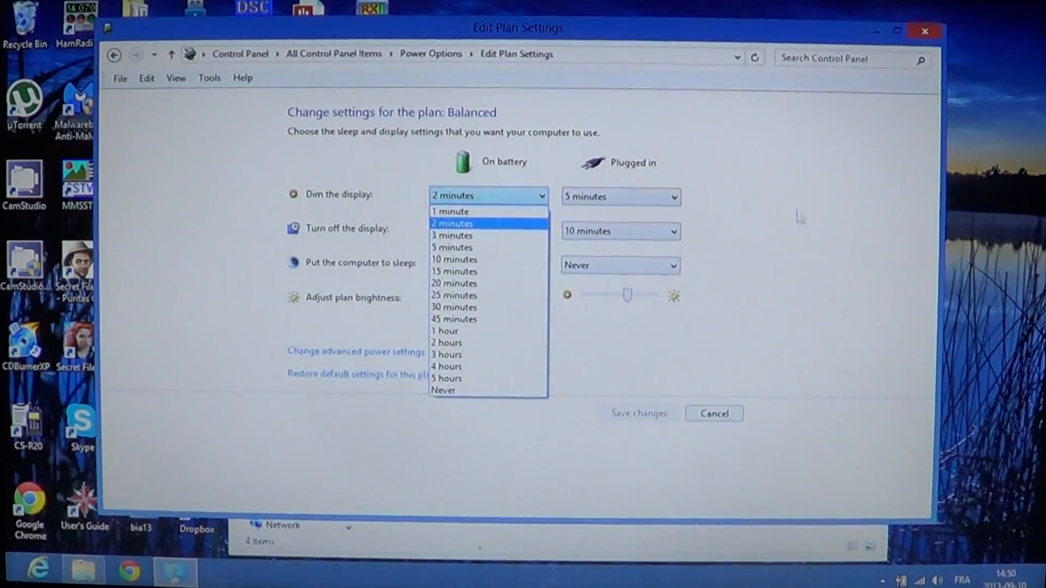
click(451, 223)
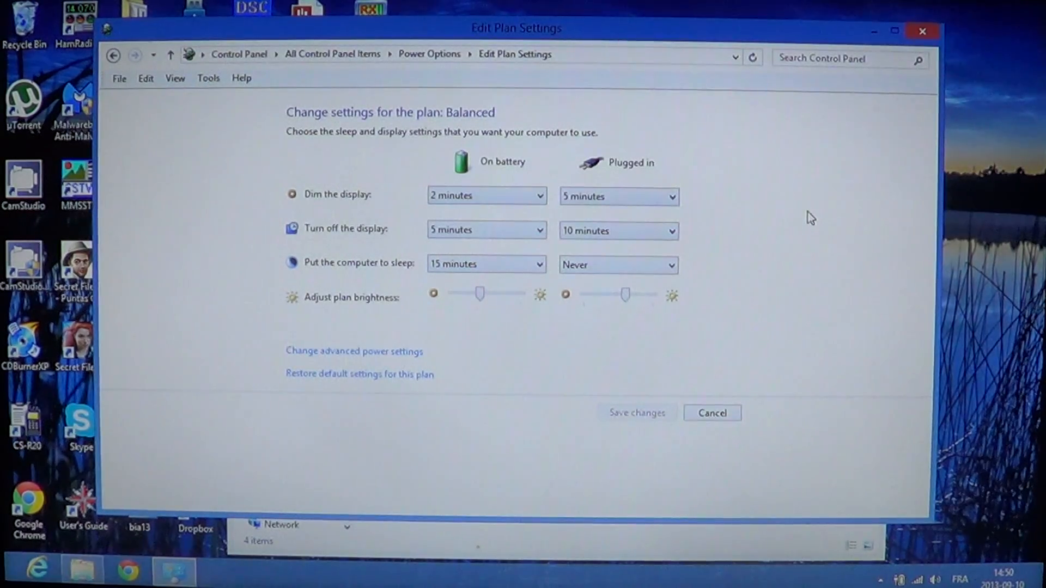
click(618, 195)
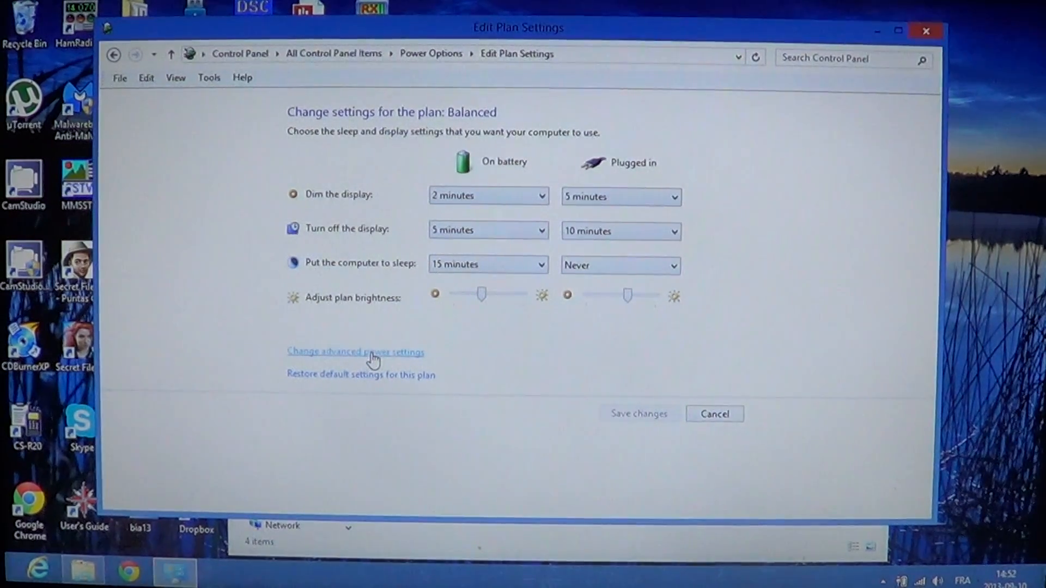
In Balanced advanced settings, expand Hard disk to show turn-off after 10 and 20 minutes.
click(355, 352)
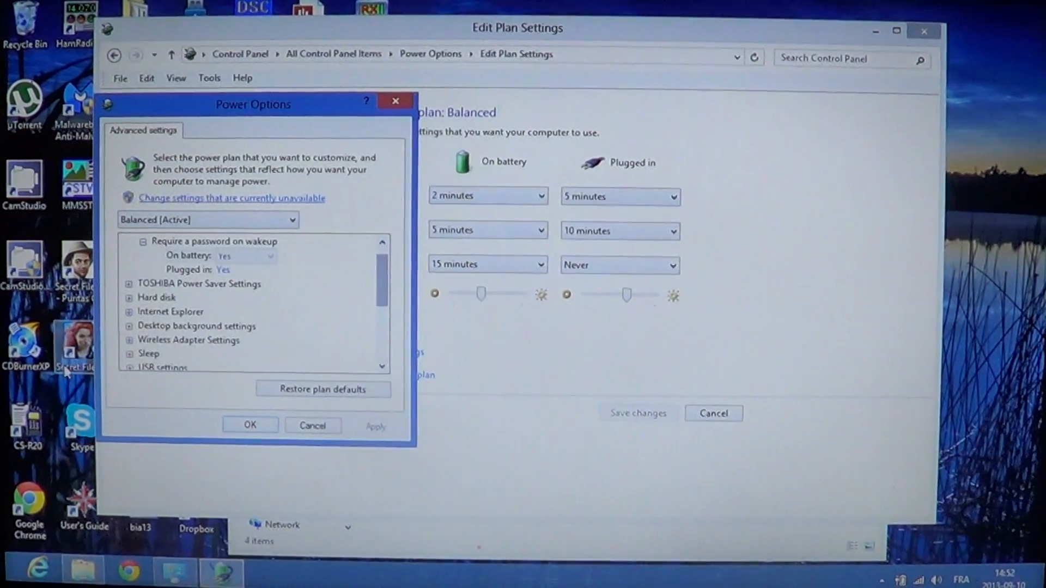
click(130, 297)
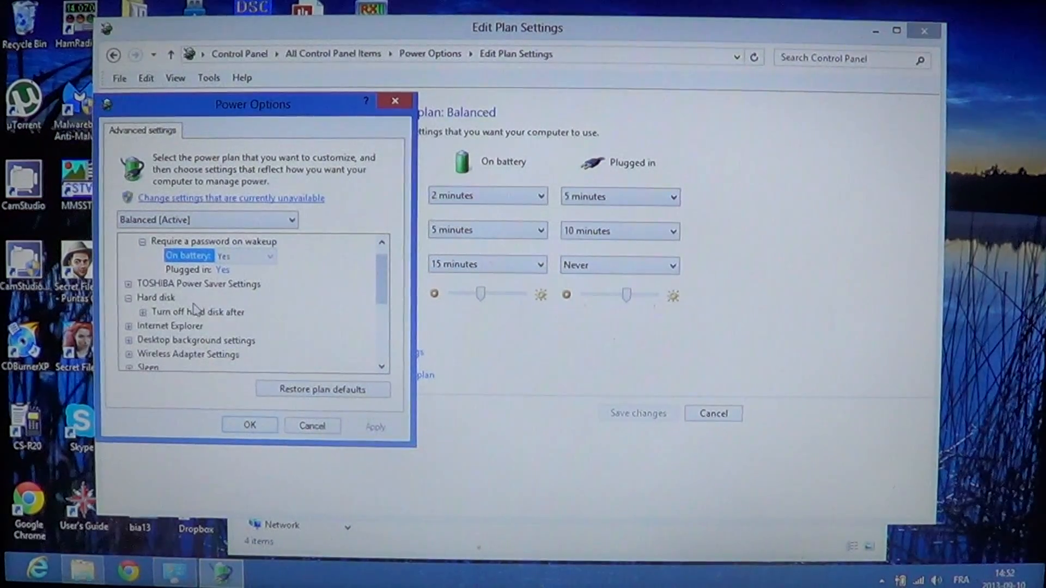
click(197, 311)
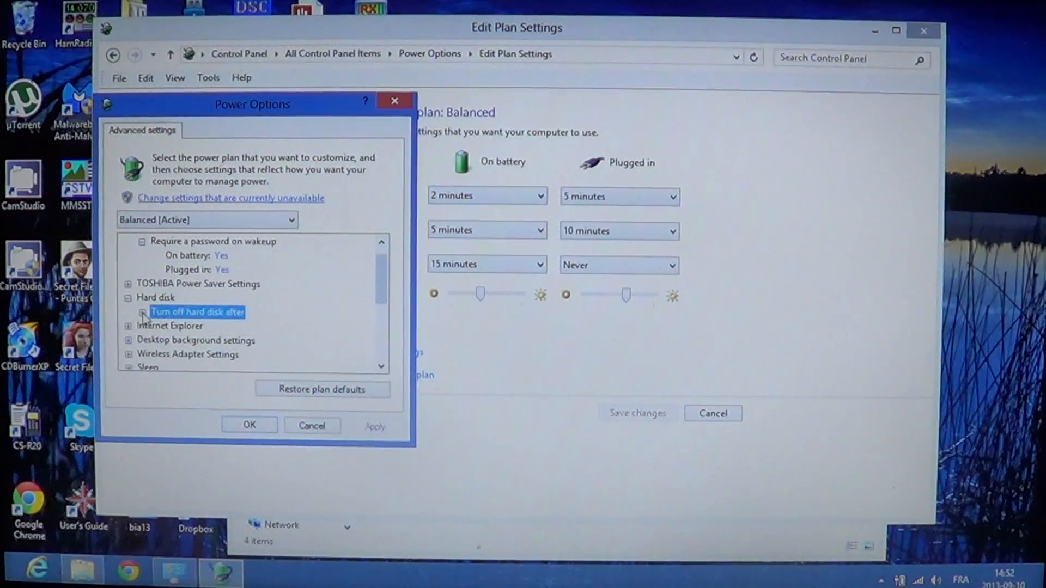
click(141, 311)
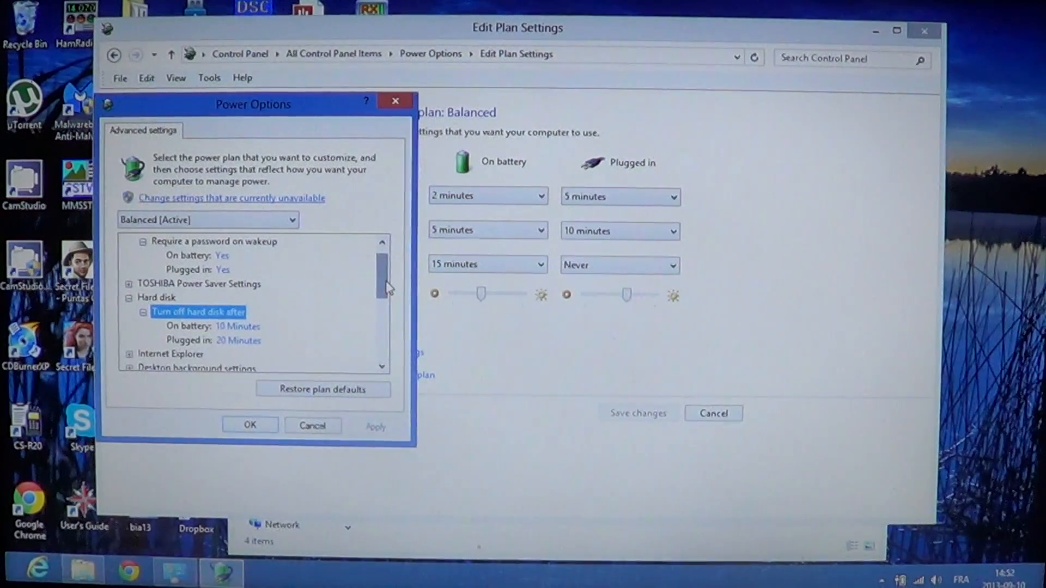
scroll(down, 3)
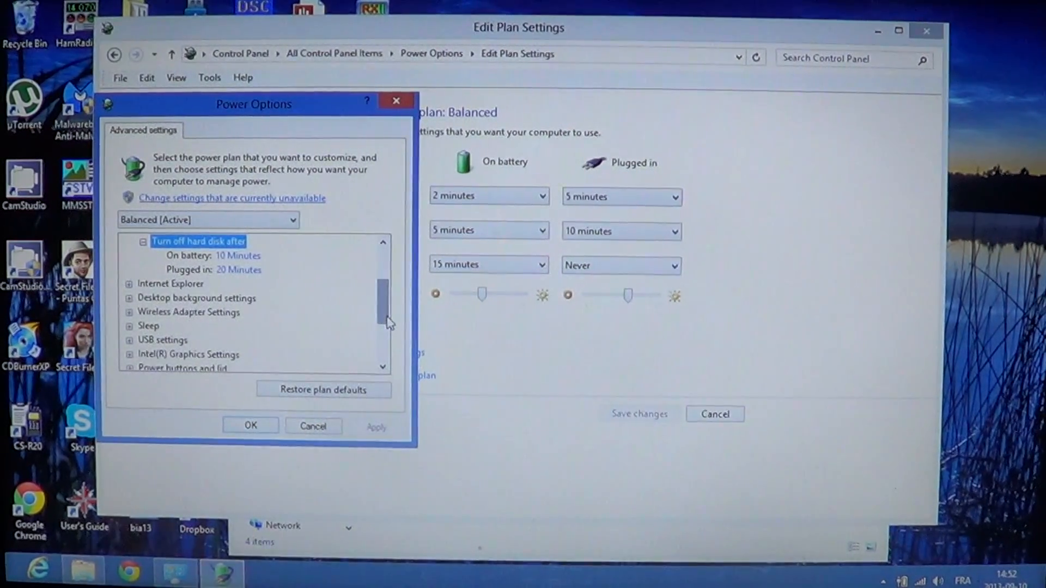
scroll(down, 3)
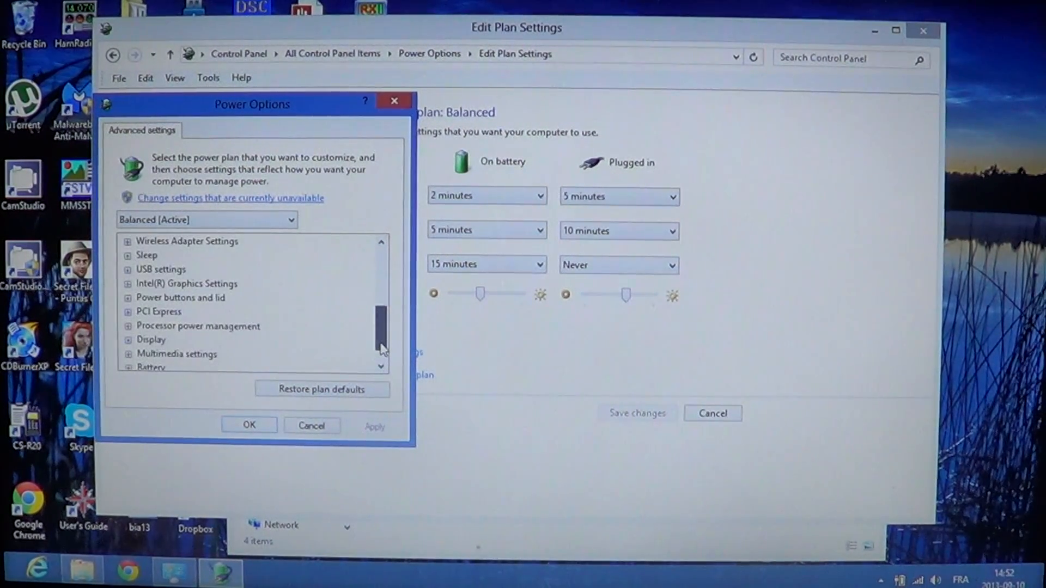
Expand Processor power management to view minimum 5% and maximum 100% processor states.
click(128, 326)
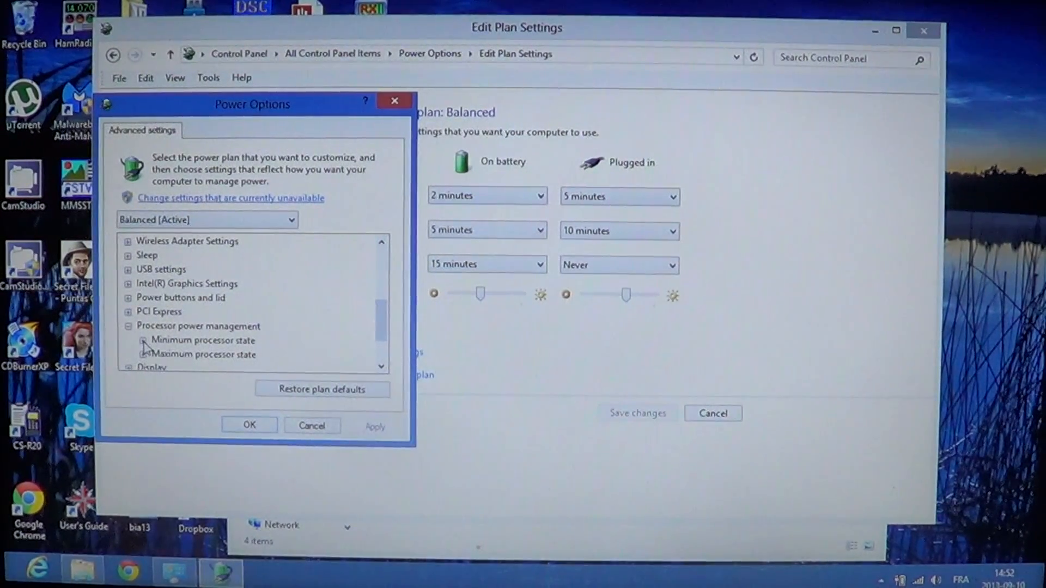
click(143, 339)
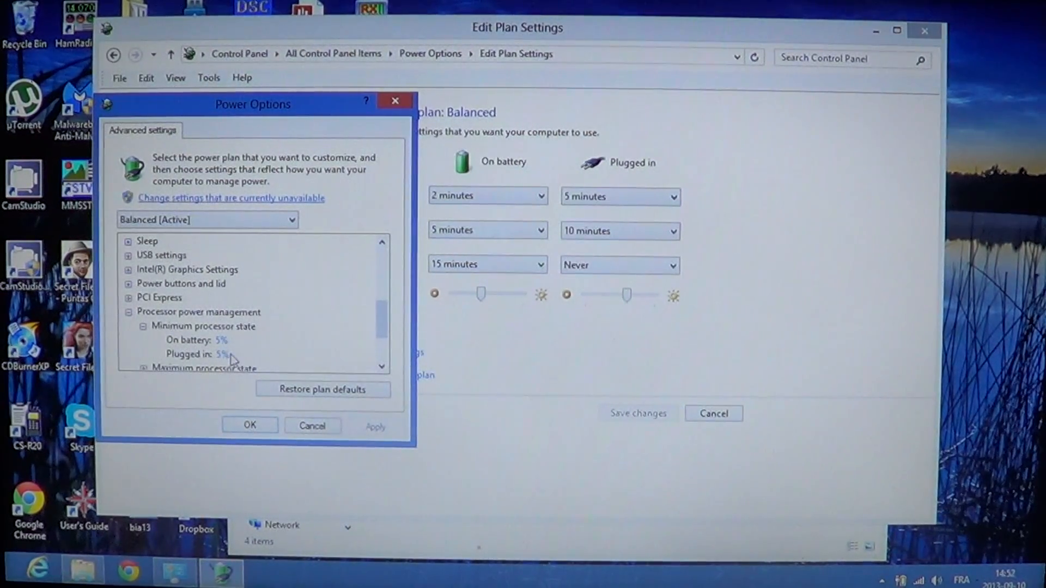
click(381, 367)
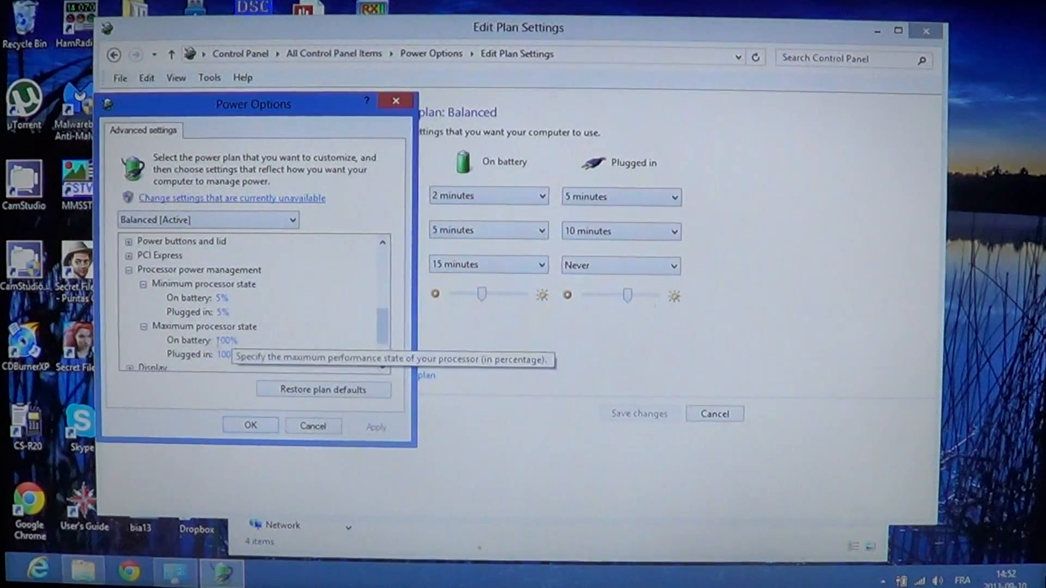
mouse_move(338, 355)
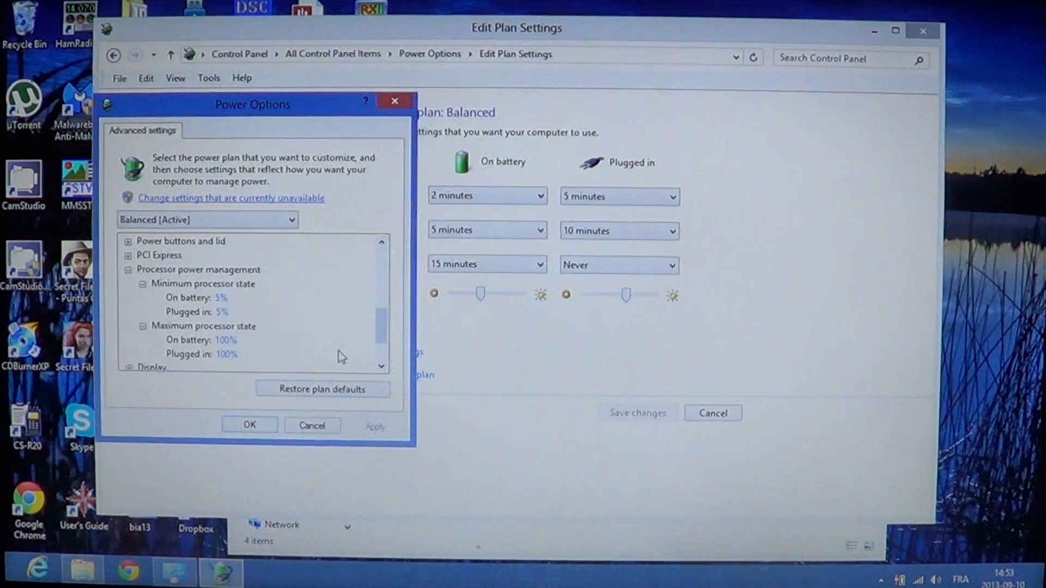
Close the Advanced settings dialog and go back to the power plan list.
click(310, 426)
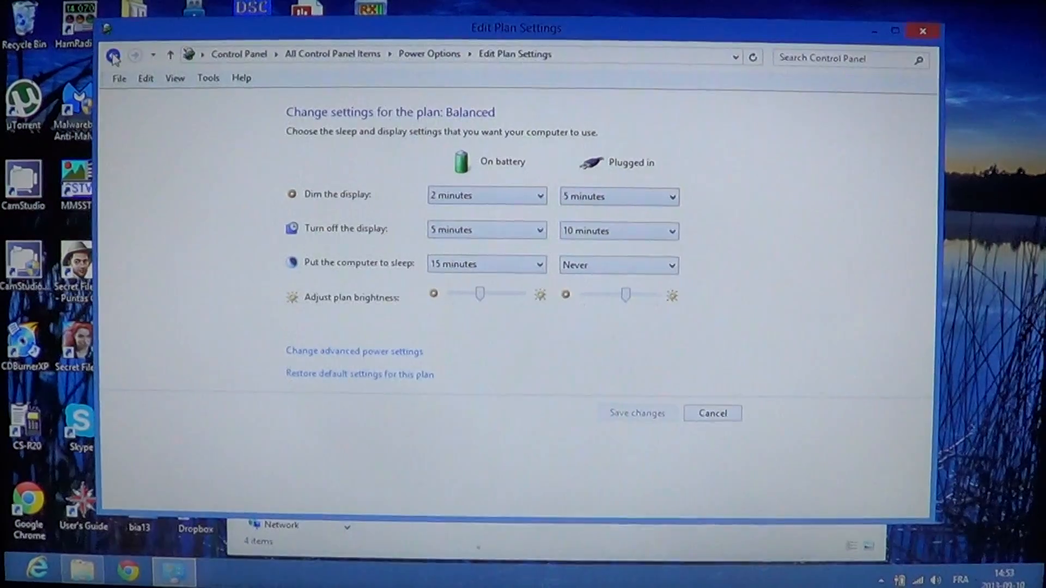
click(113, 54)
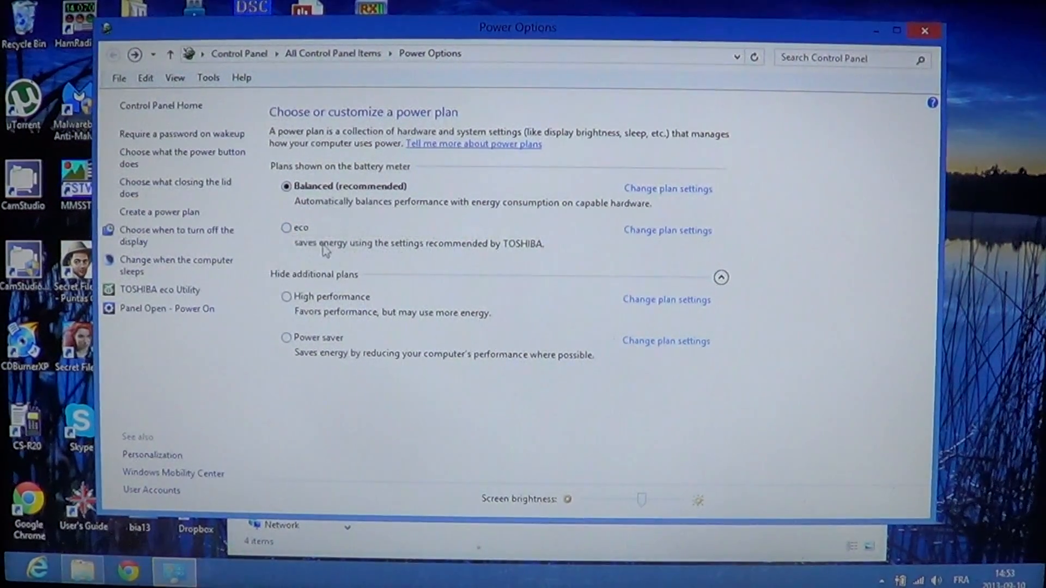
mouse_move(744, 257)
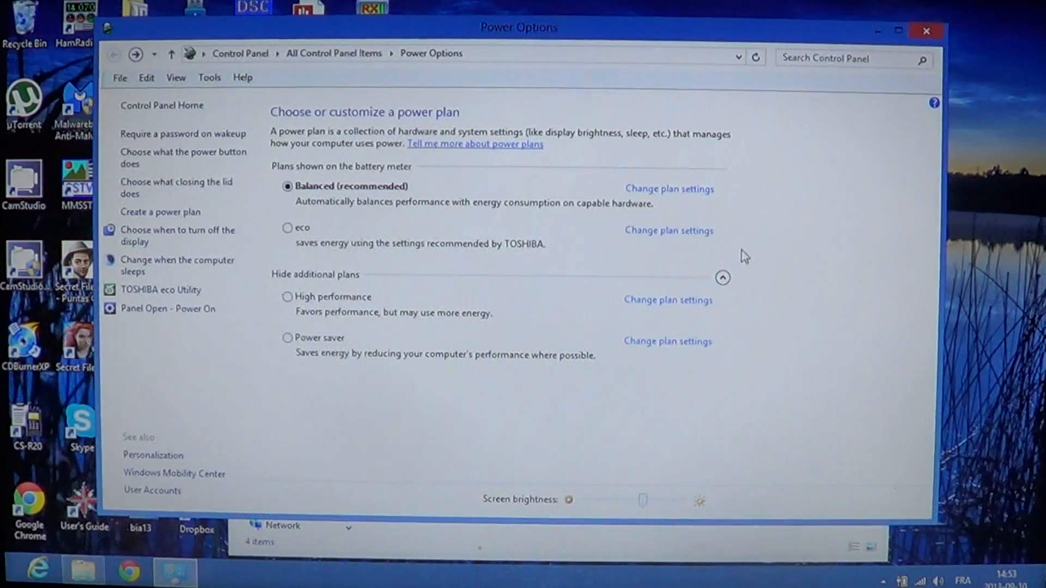
Show the eco plan's settings: dimming 1/2, display off 2/5, sleep 5/10 minutes.
click(664, 229)
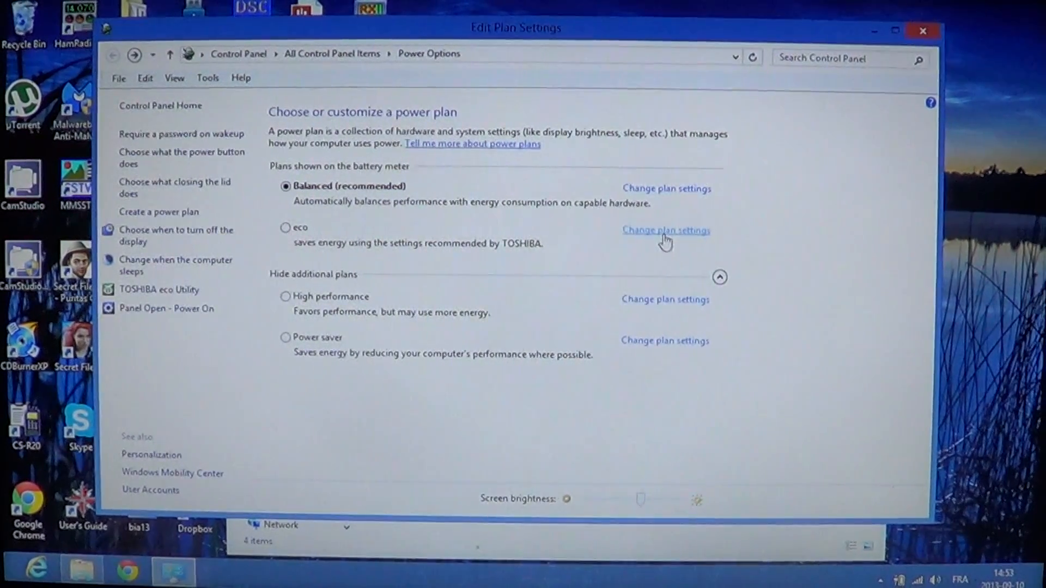
click(664, 230)
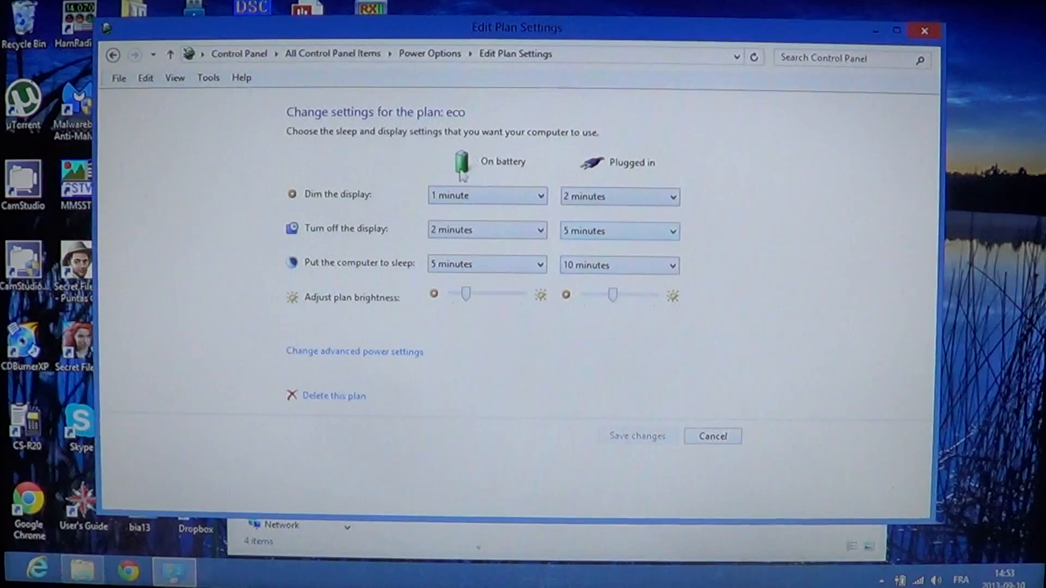
mouse_move(487, 307)
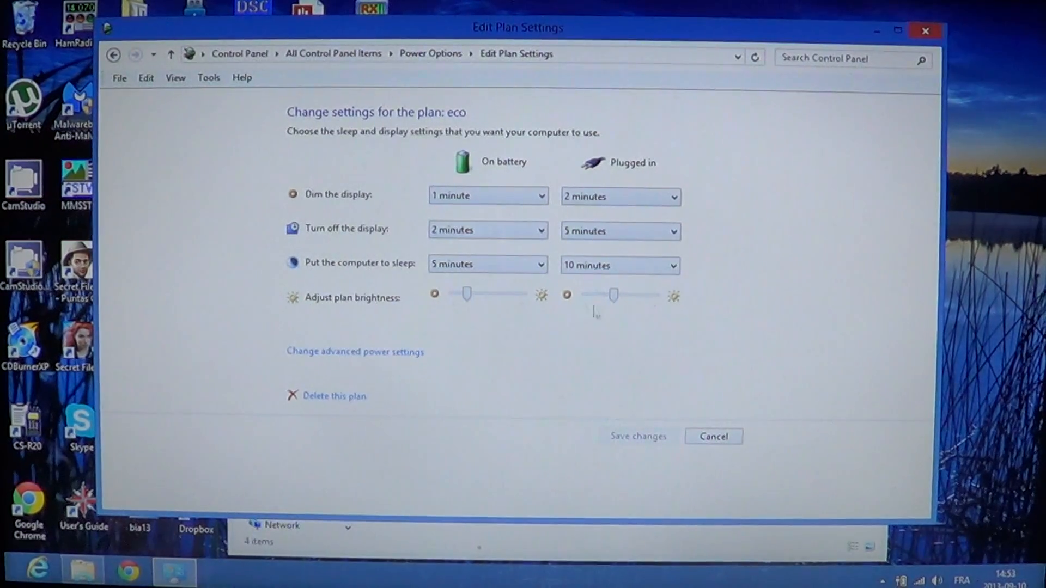
click(355, 351)
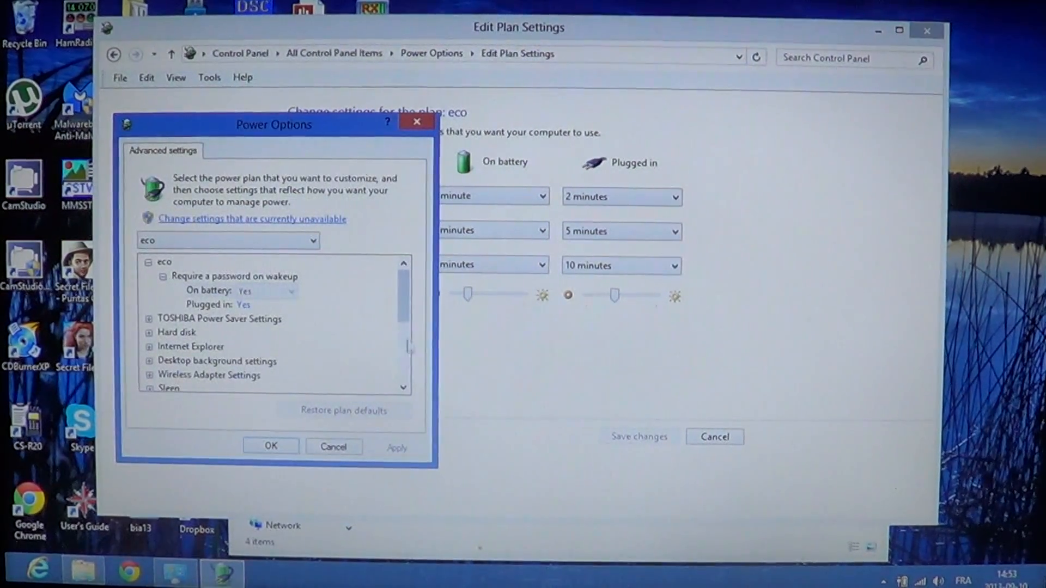
scroll(down, 3)
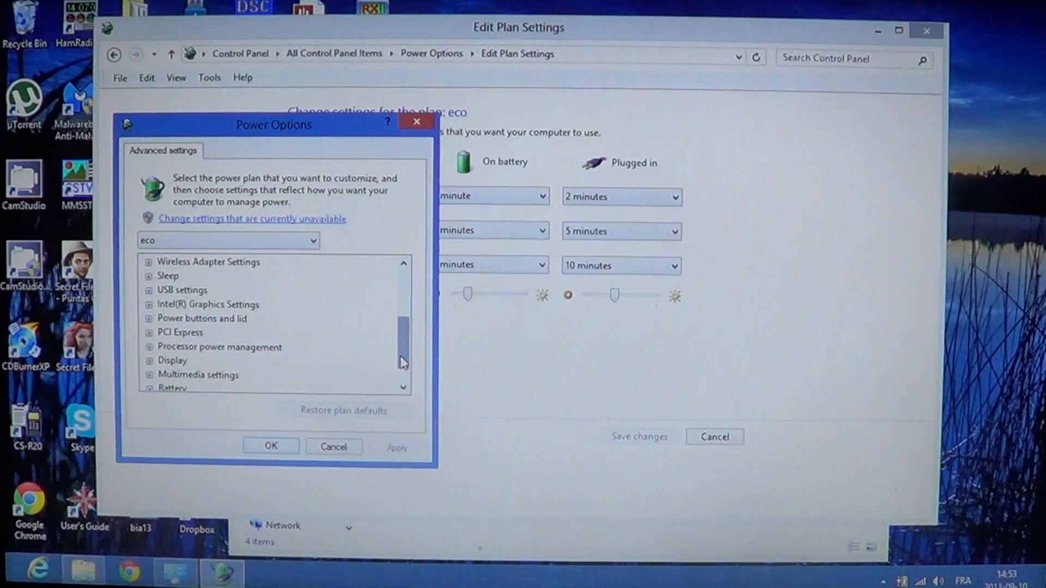
click(149, 347)
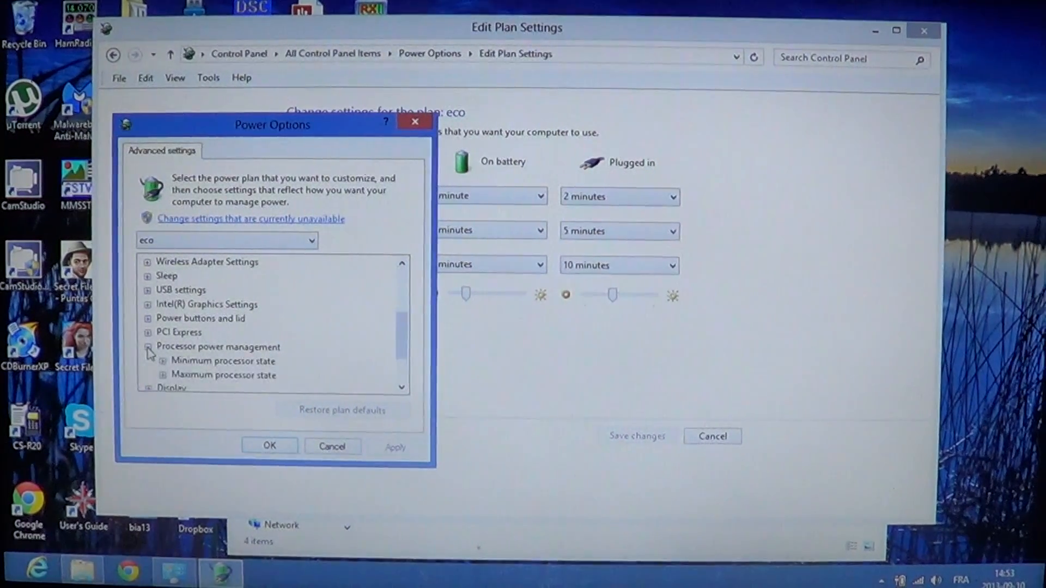
click(162, 346)
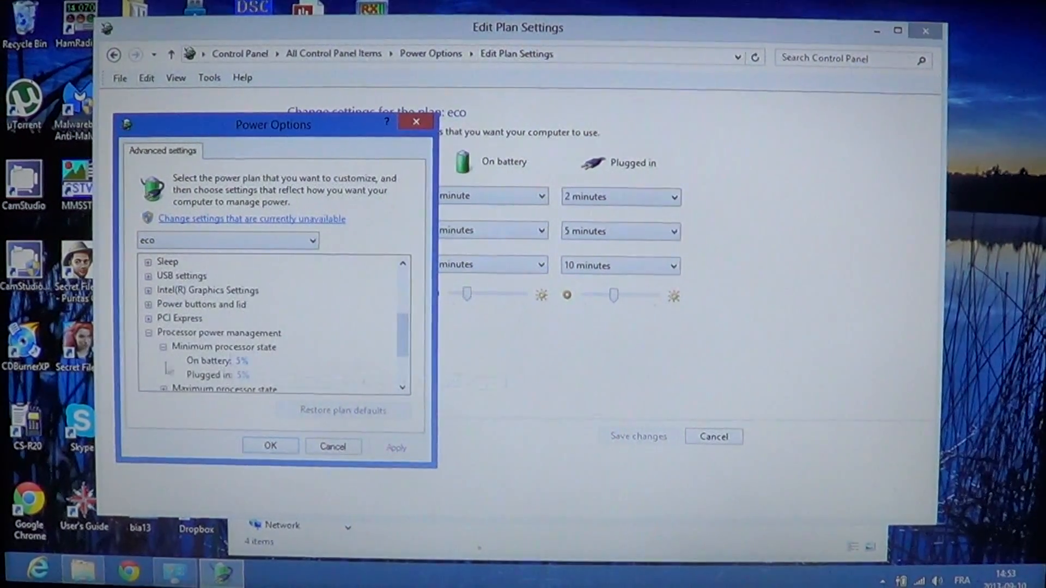
scroll(down, 3)
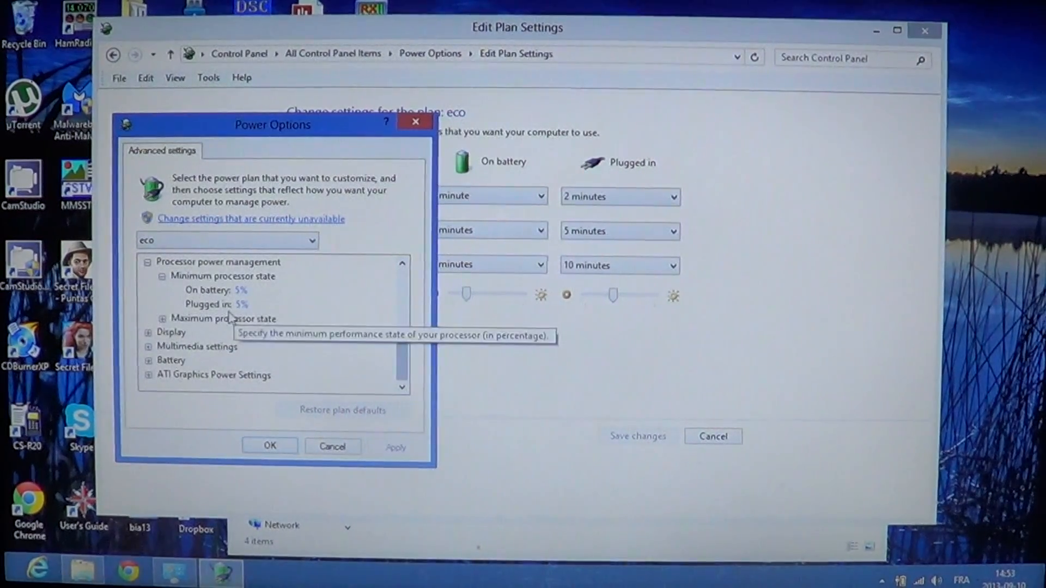
click(162, 318)
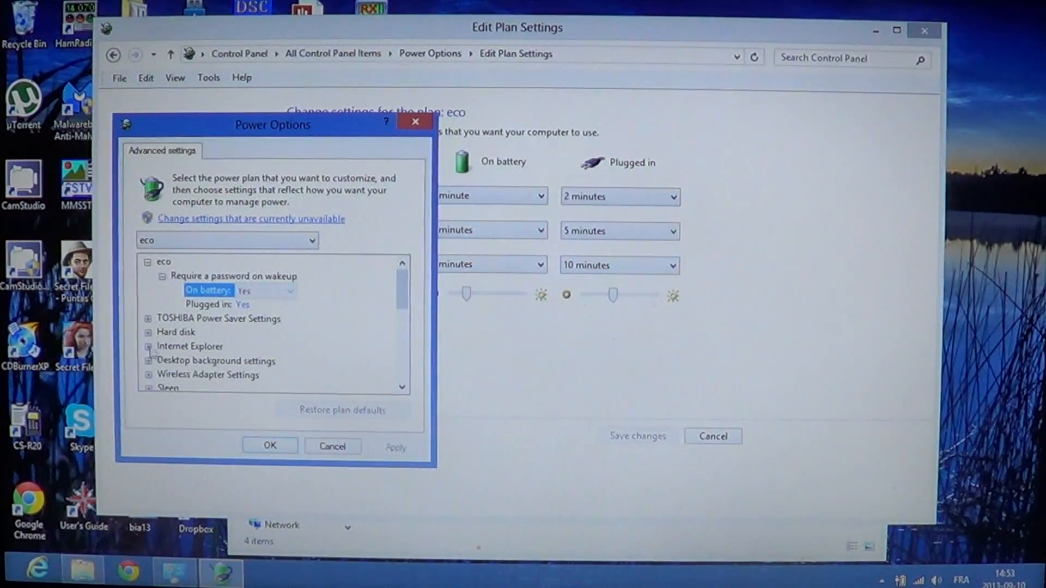
click(149, 319)
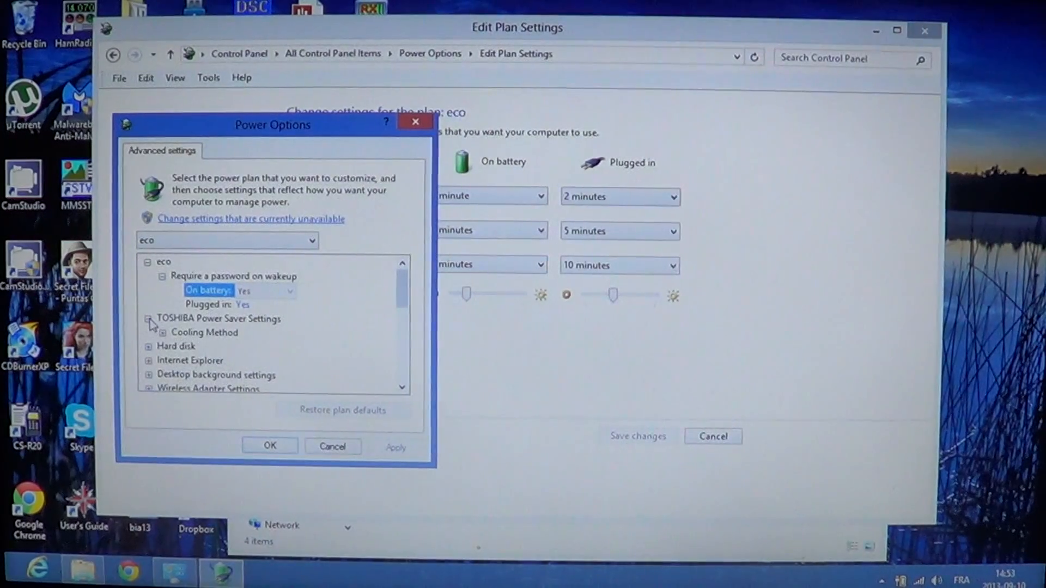
click(161, 333)
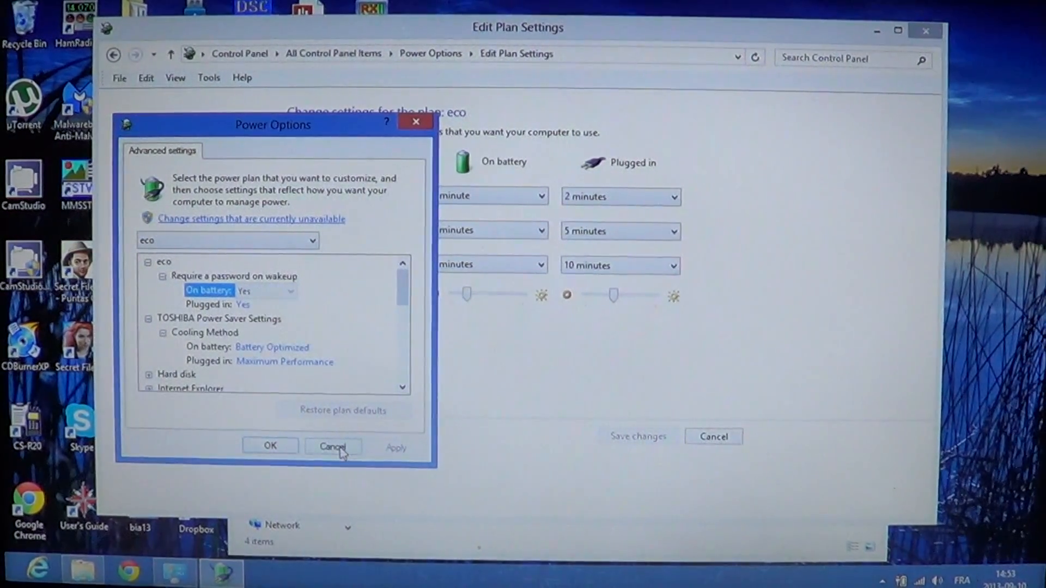
click(333, 446)
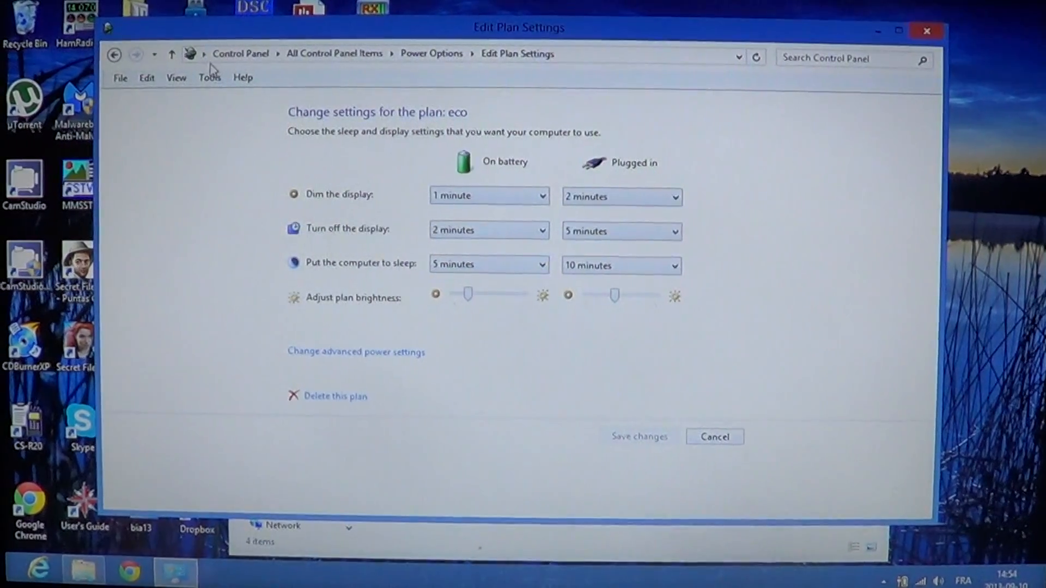
click(135, 55)
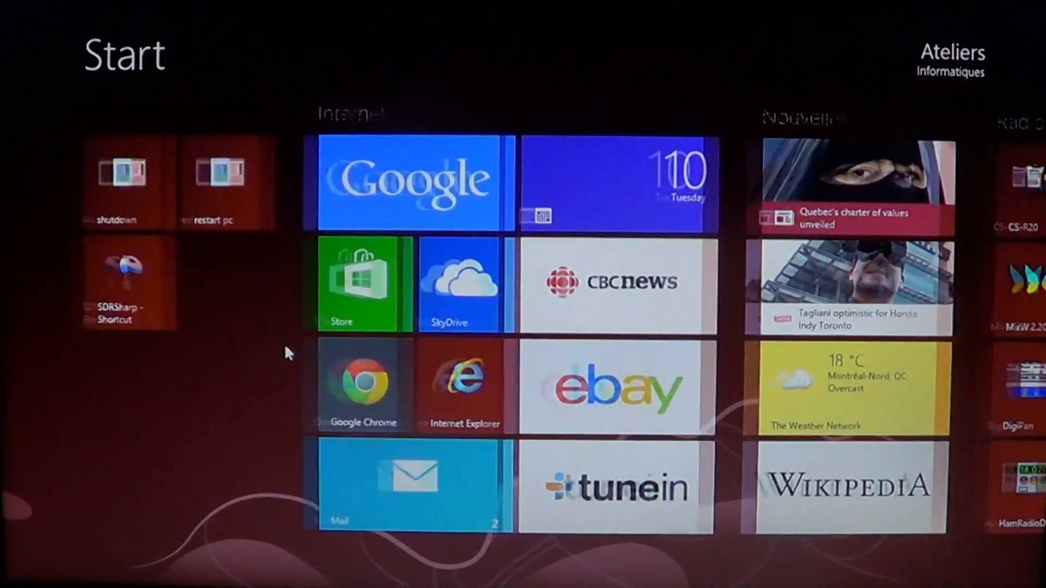
Scroll the Start screen right to the Radio software, Video streaming and Desktop and files groups.
scroll(right, 3)
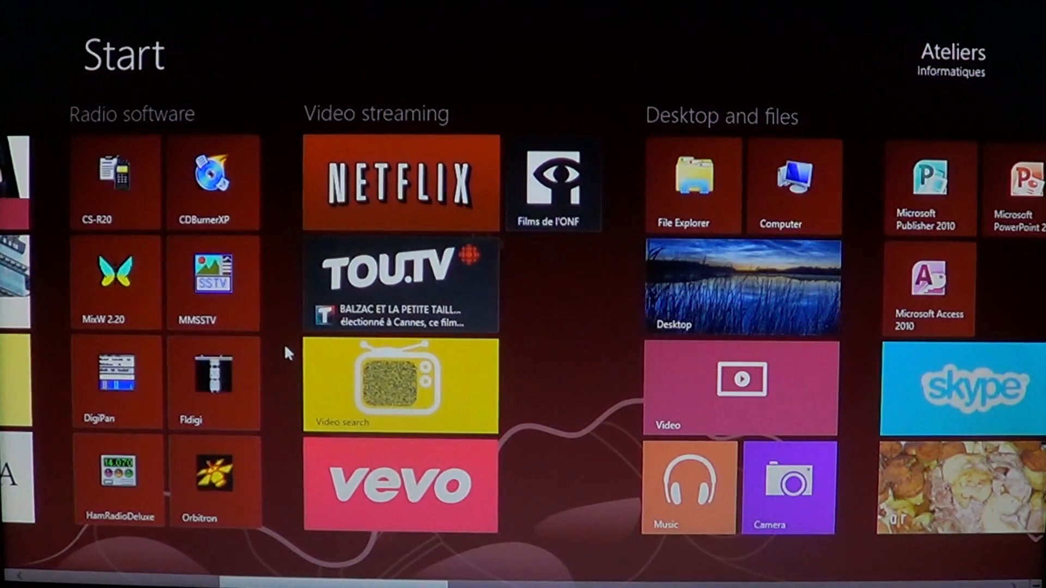